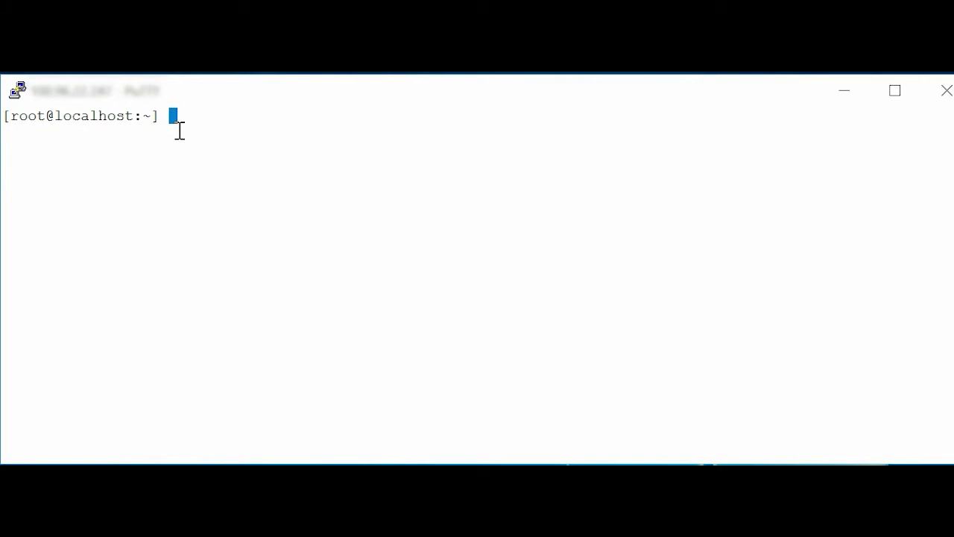
# Run esxcli software vib list | grep dcism, returning dcism version 3.6.0.2249 from DEL
pyautogui.write('esx')
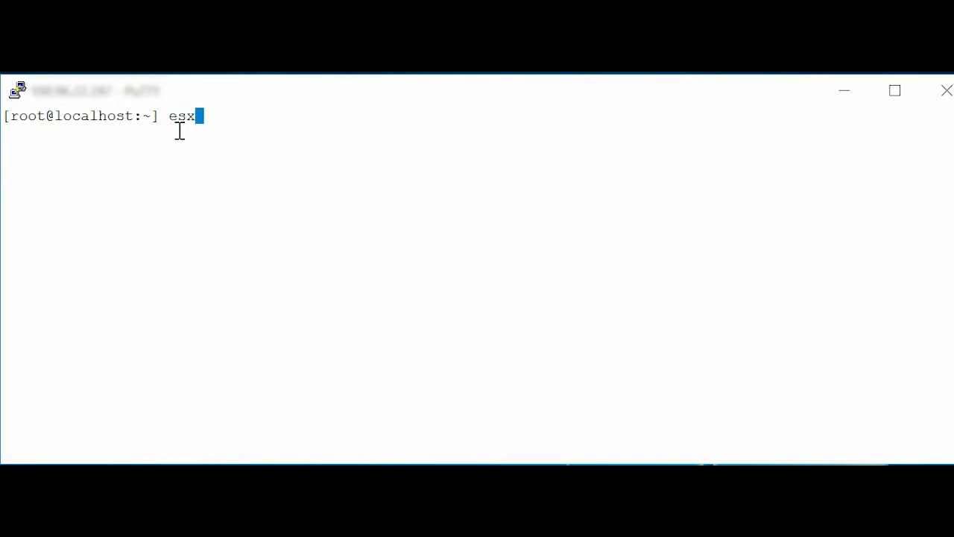
pyautogui.write('cli s')
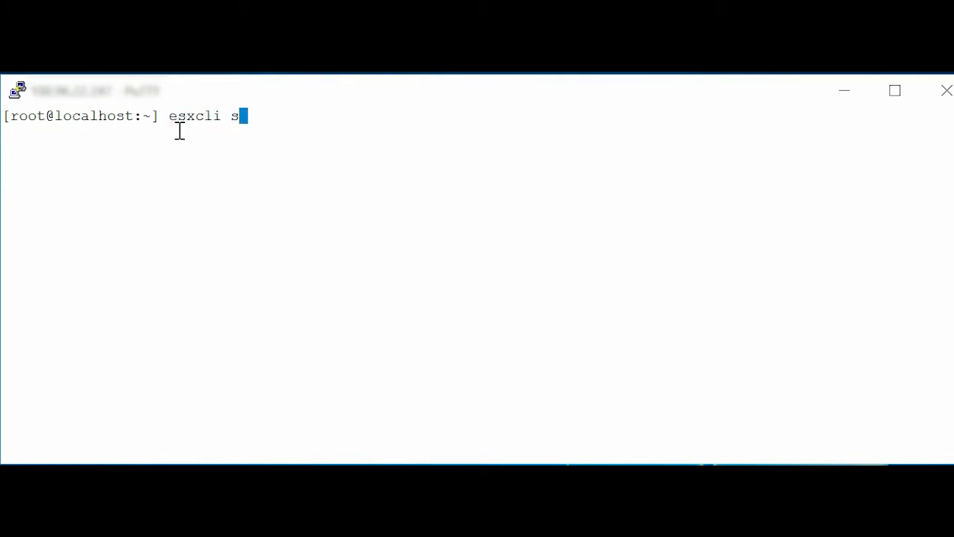
pyautogui.write('oftware')
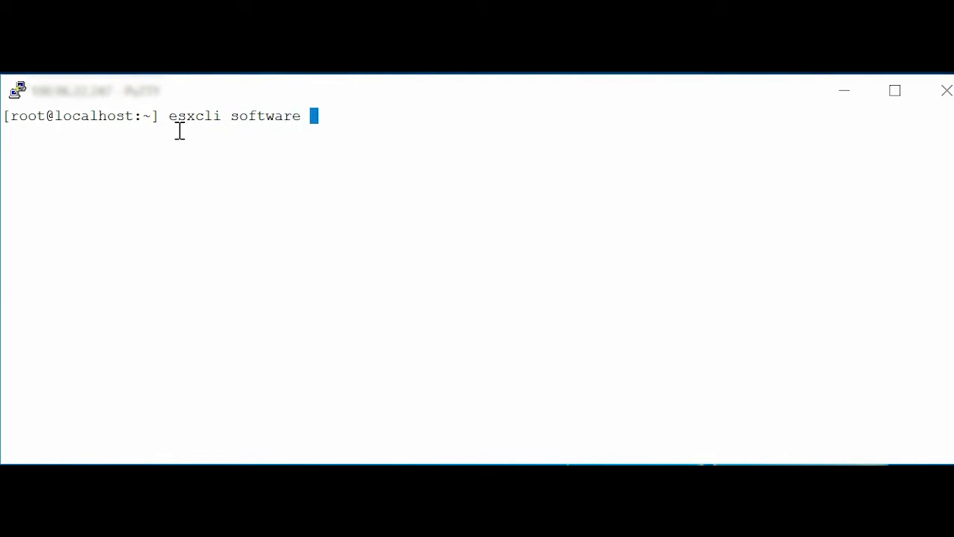
pyautogui.write('vib')
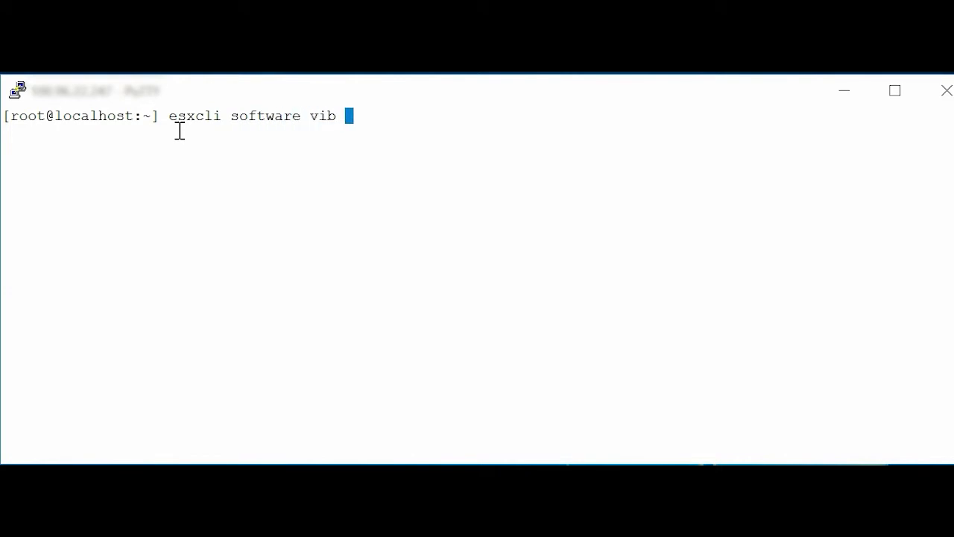
pyautogui.write('list')
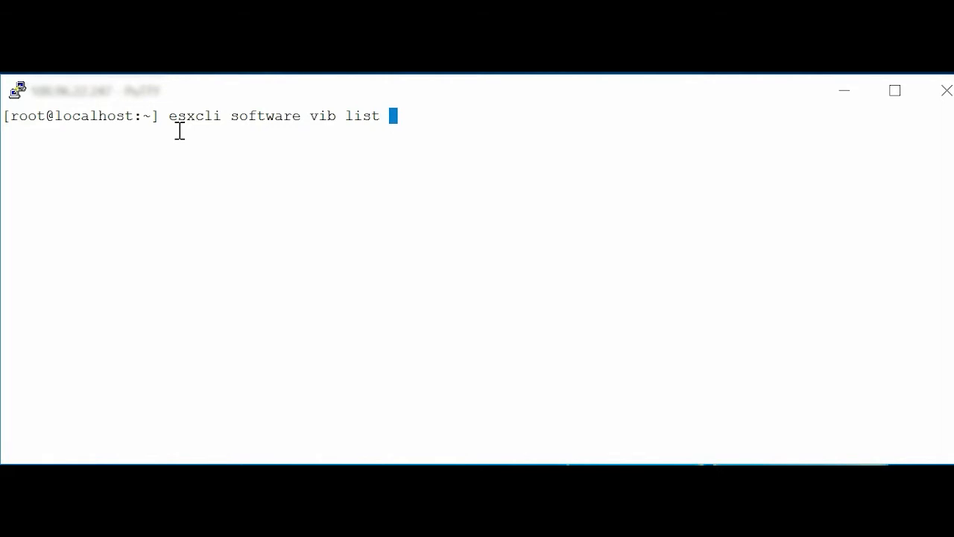
pyautogui.write('|')
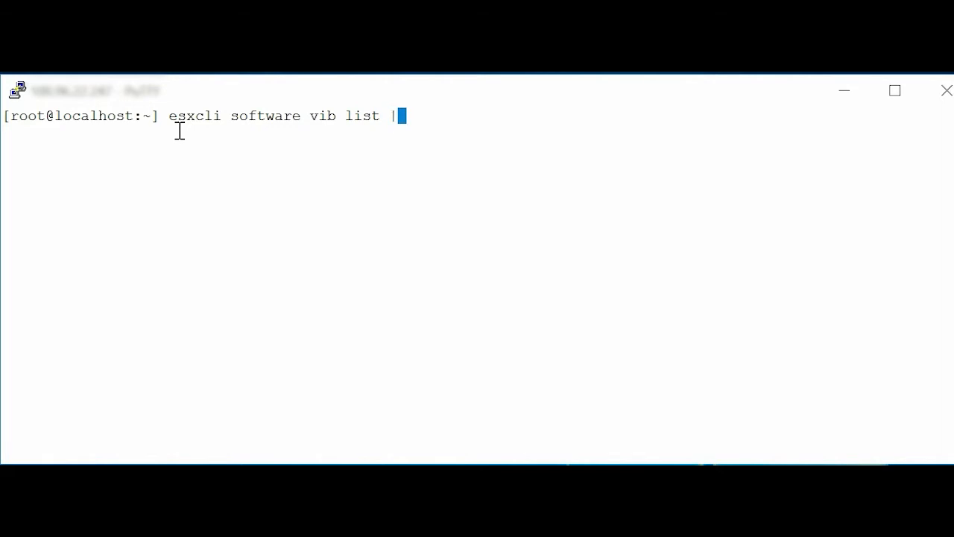
pyautogui.write('grep')
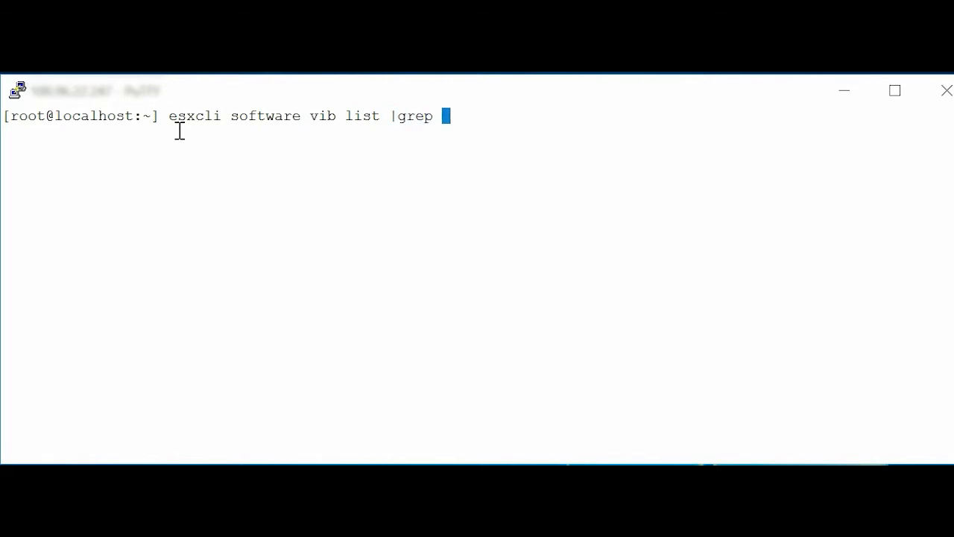
pyautogui.write('dcism')
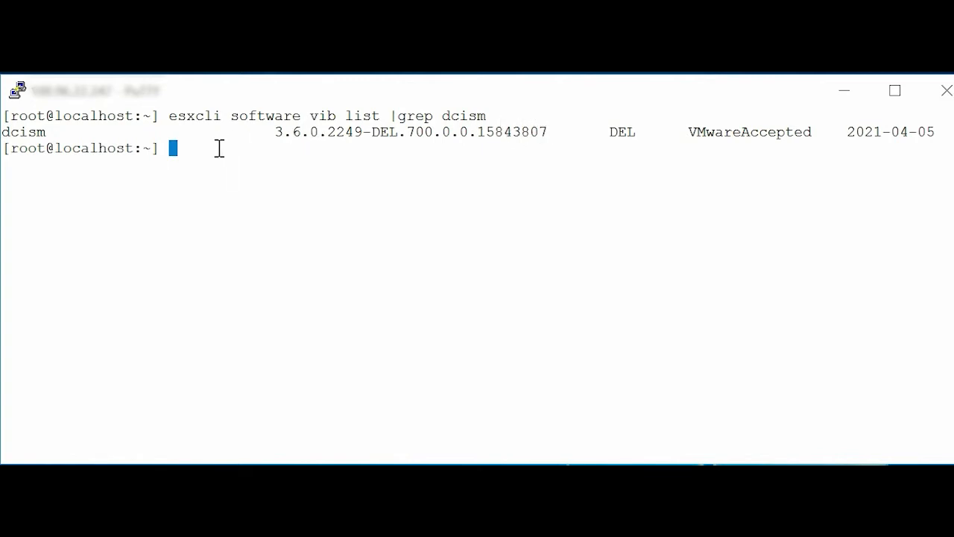
pyautogui.moveTo(212, 158)
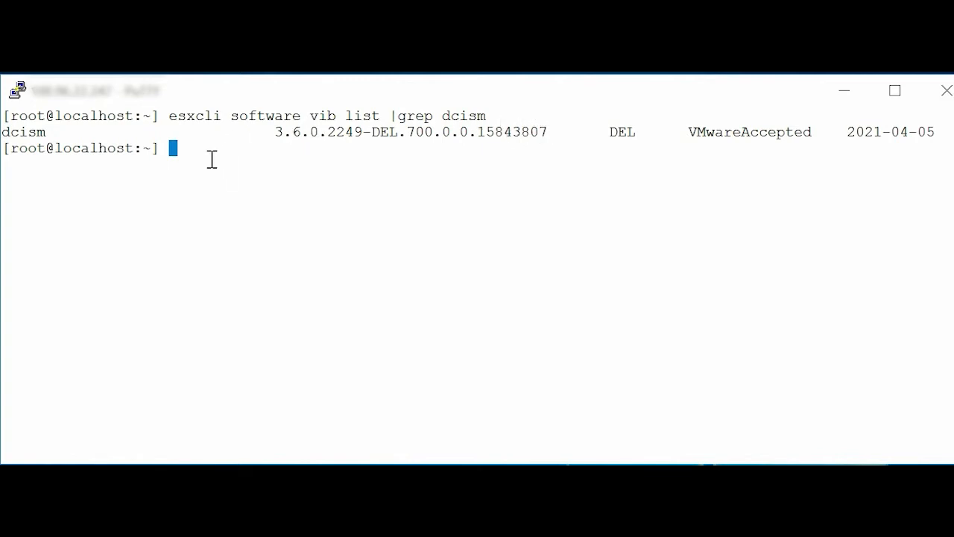
# Run /etc/init.d/dcism-netmon-watchdog status, which reports iSM active (running)
pyautogui.write('/e')
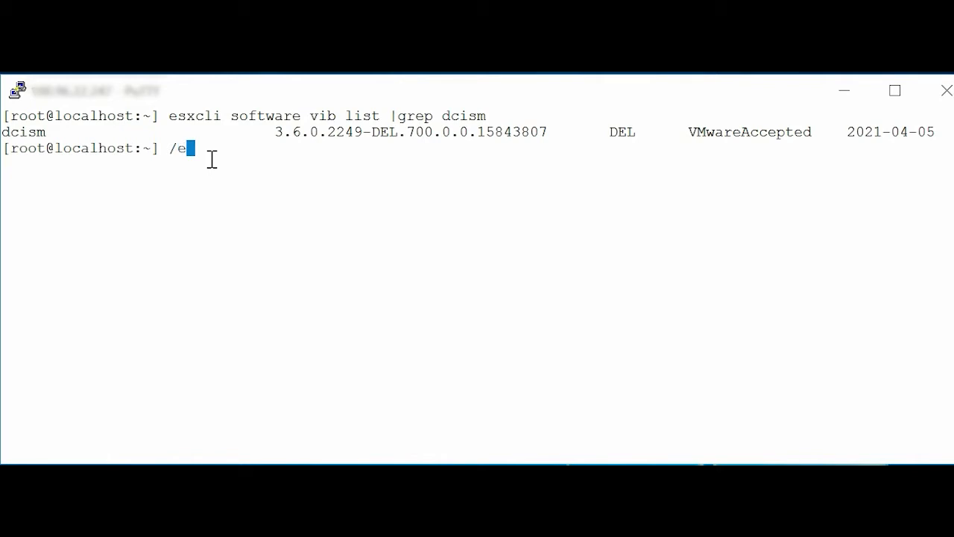
pyautogui.write('tc/')
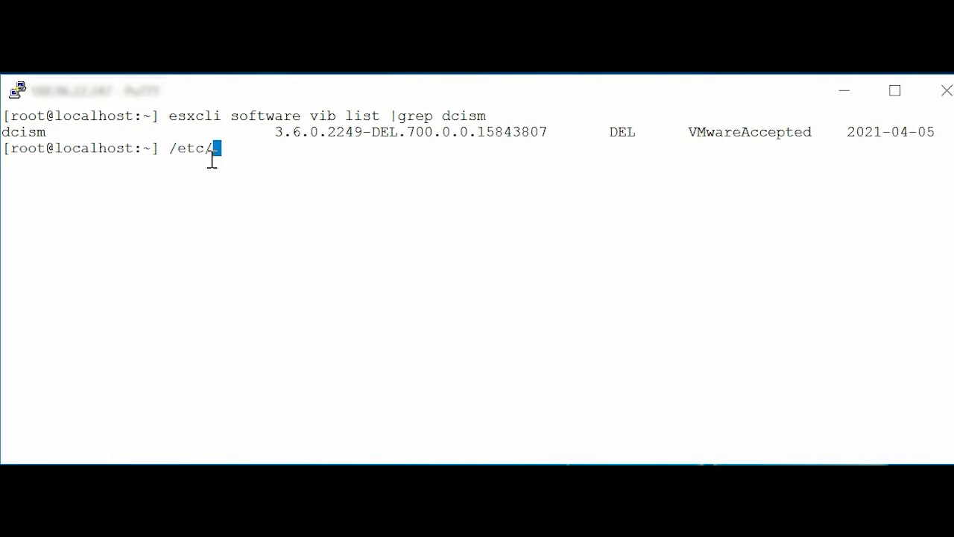
pyautogui.write('init.')
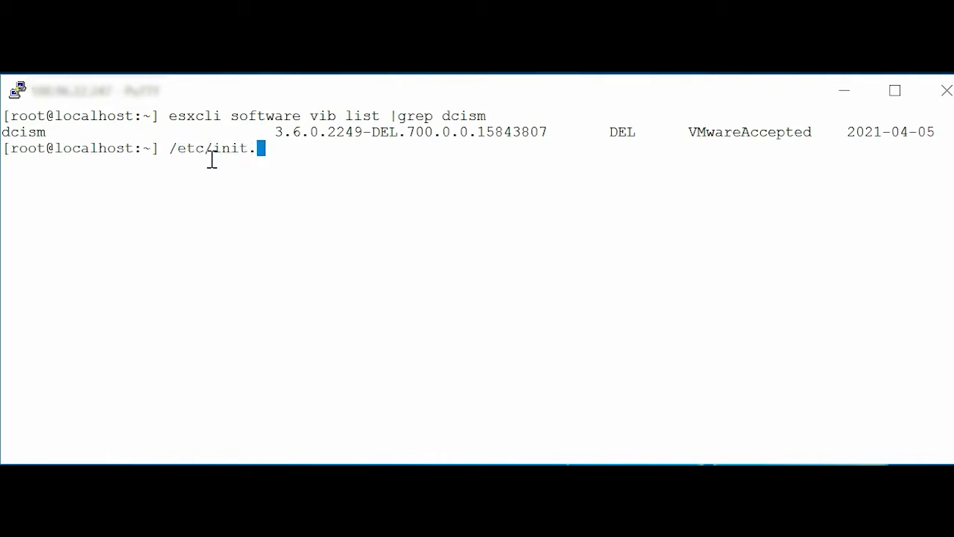
pyautogui.write('d/')
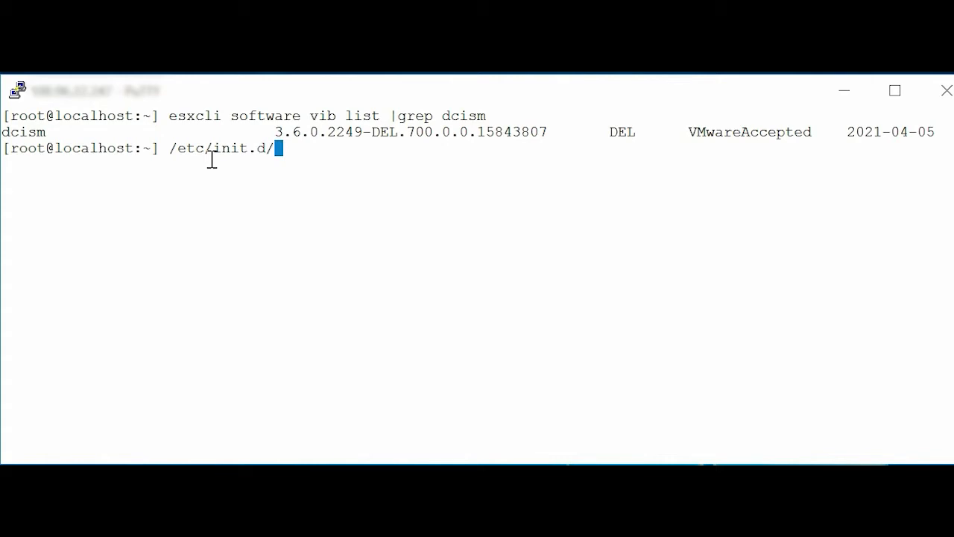
pyautogui.write('dcism-netmon-watchdog')
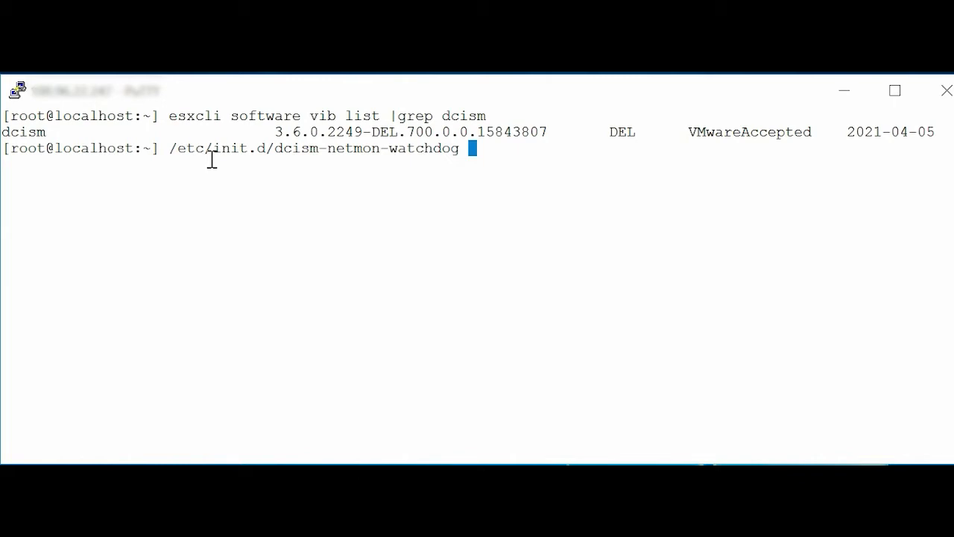
pyautogui.write('status')
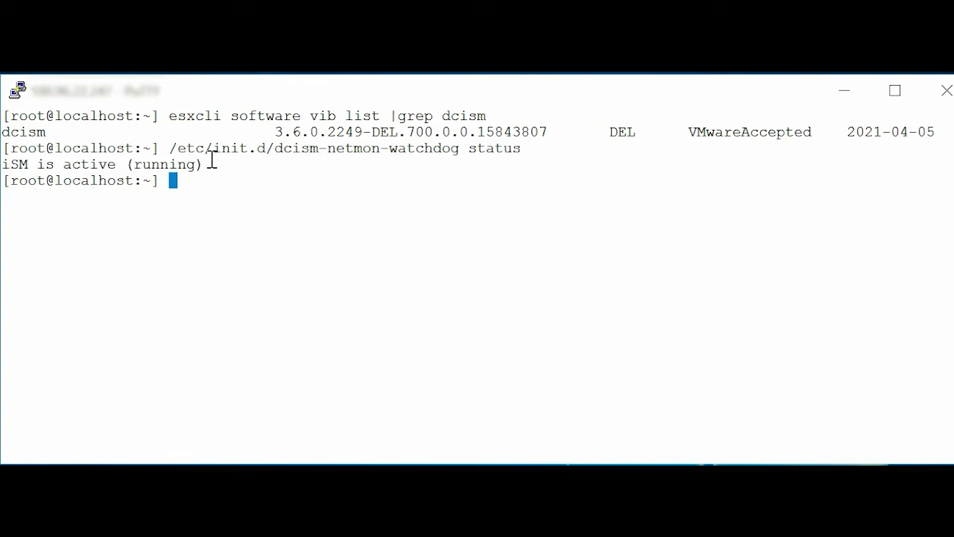
pyautogui.moveTo(59, 163)
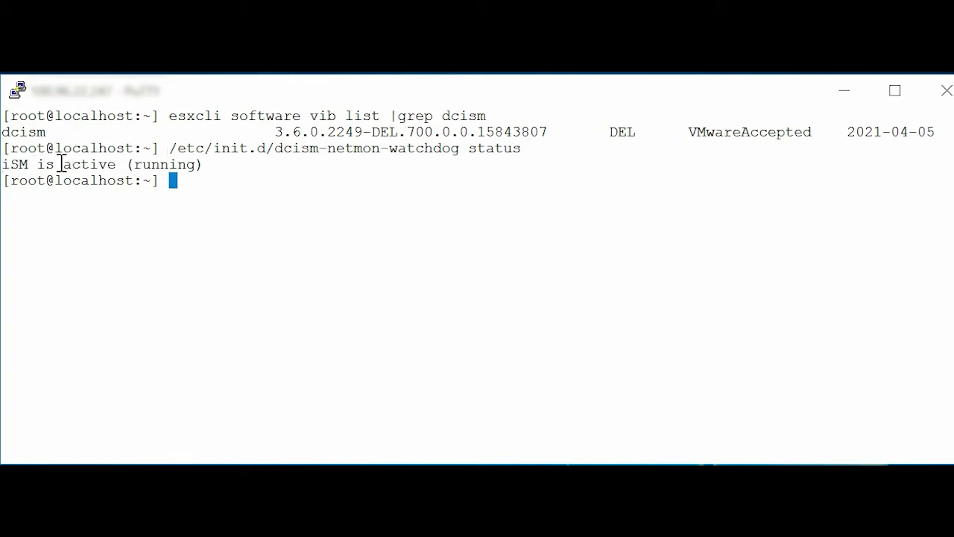
pyautogui.moveTo(272, 251)
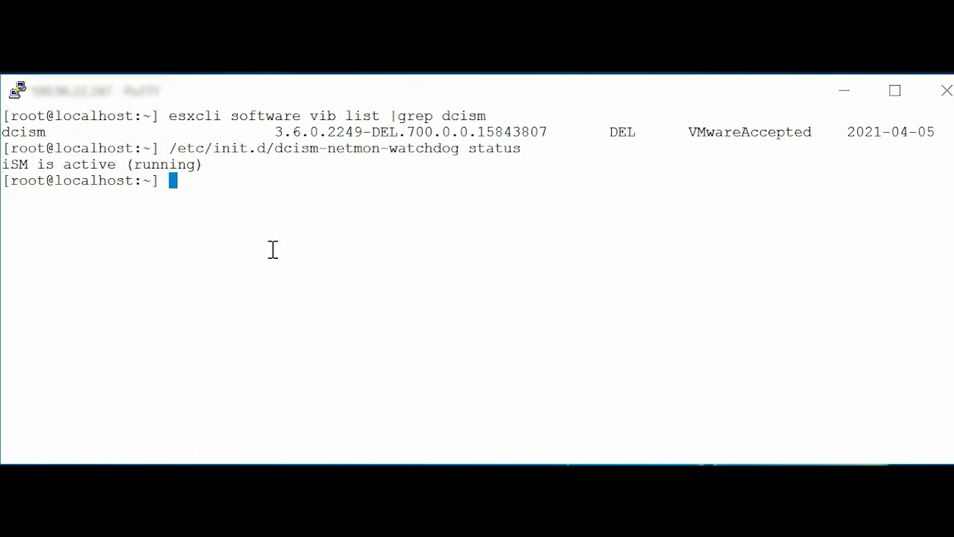
pyautogui.moveTo(665, 418)
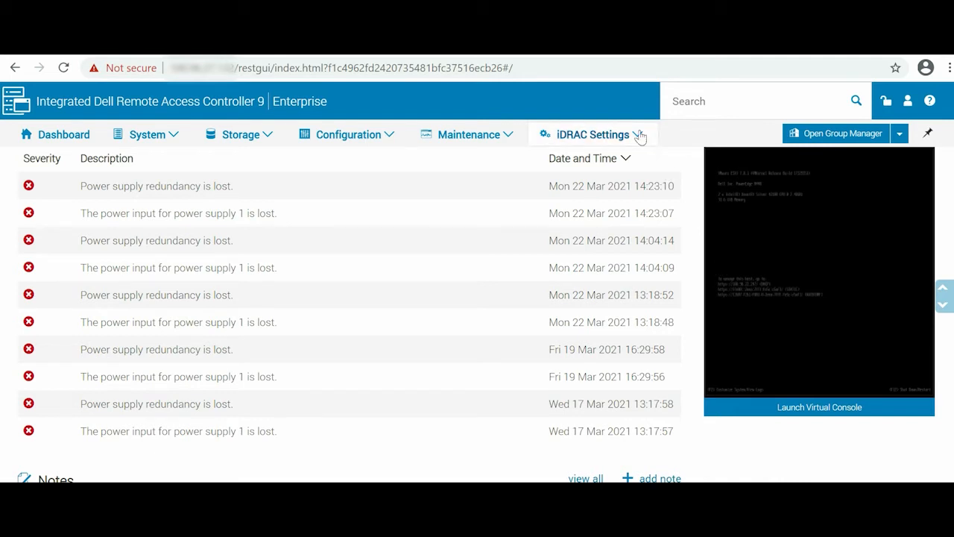
pyautogui.moveTo(587, 238)
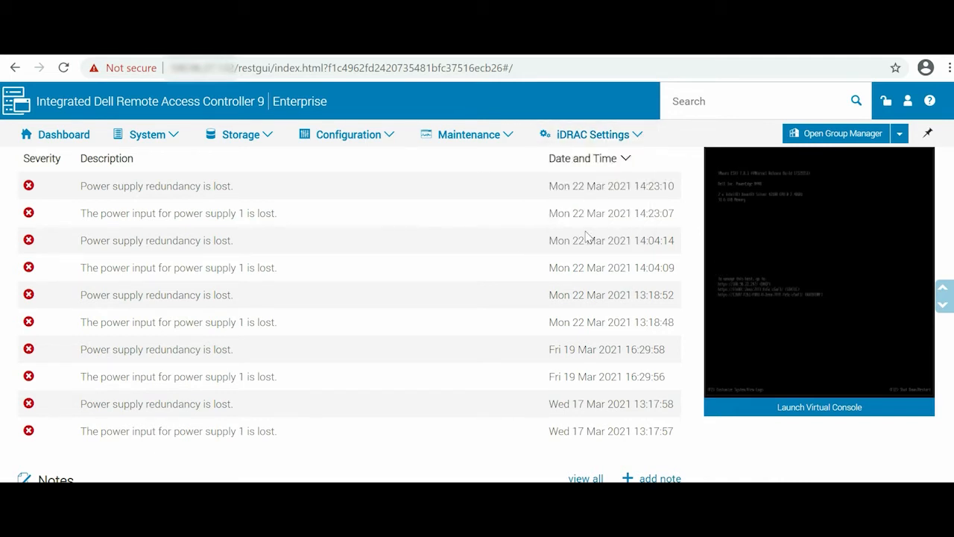
# Show iDRAC Service Module Setup with iSM installed, version 3.6.0, connection status Running
pyautogui.click(593, 135)
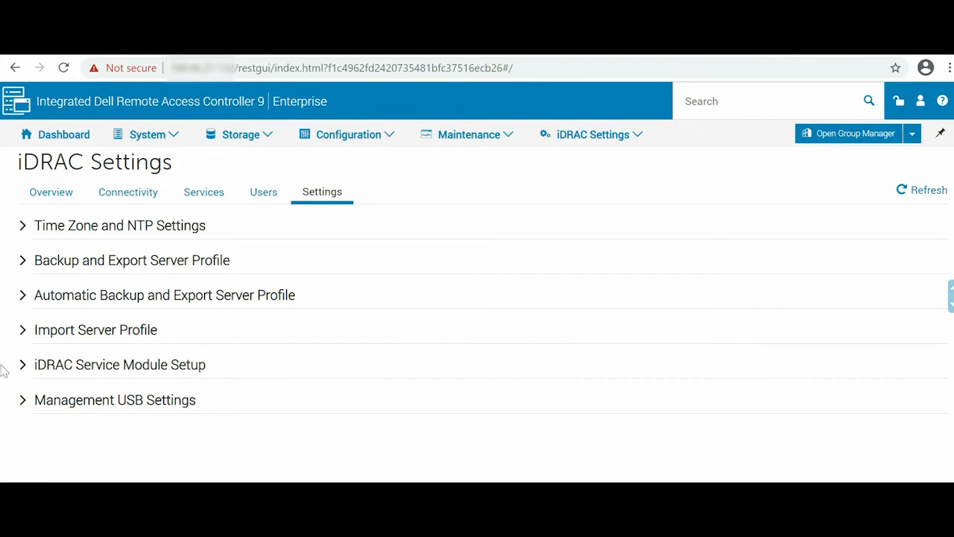
pyautogui.click(119, 363)
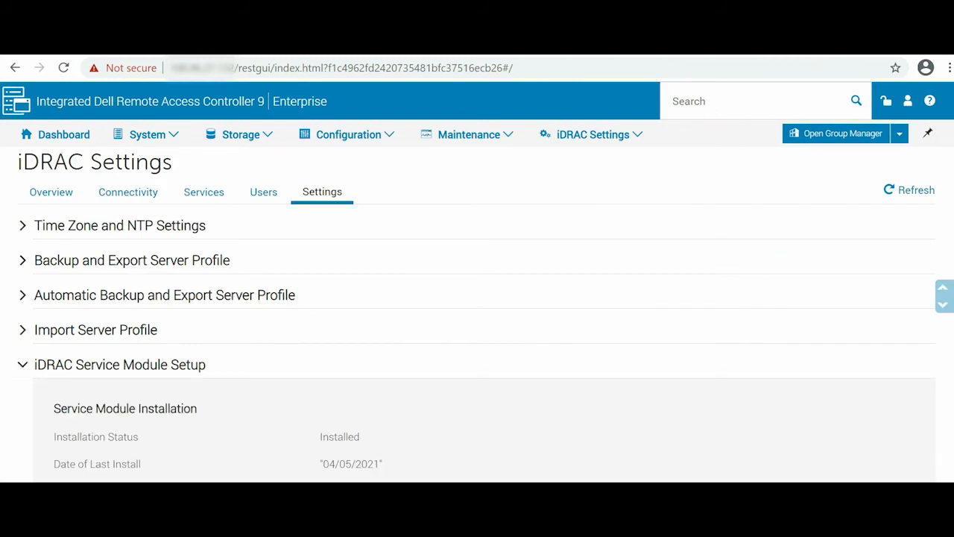
pyautogui.scroll(-3)
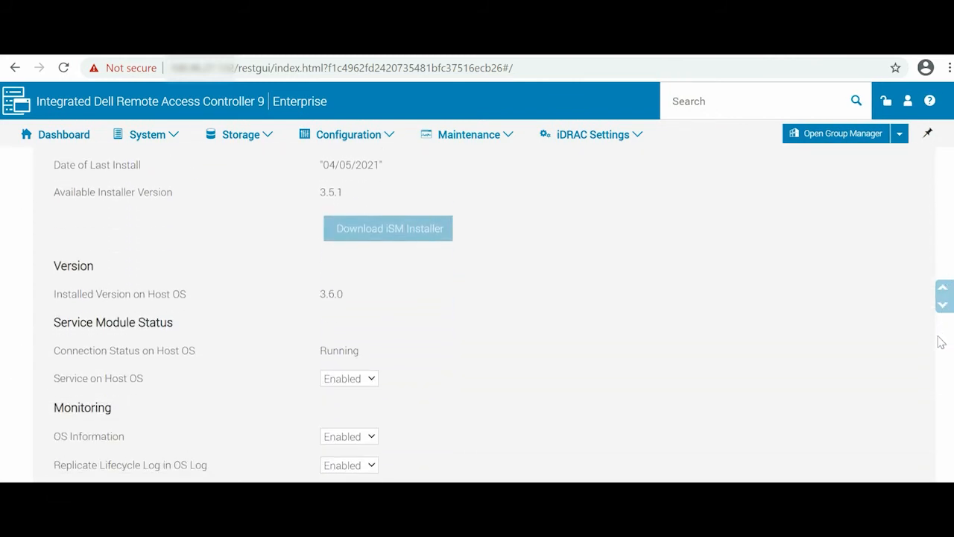
pyautogui.scroll(-3)
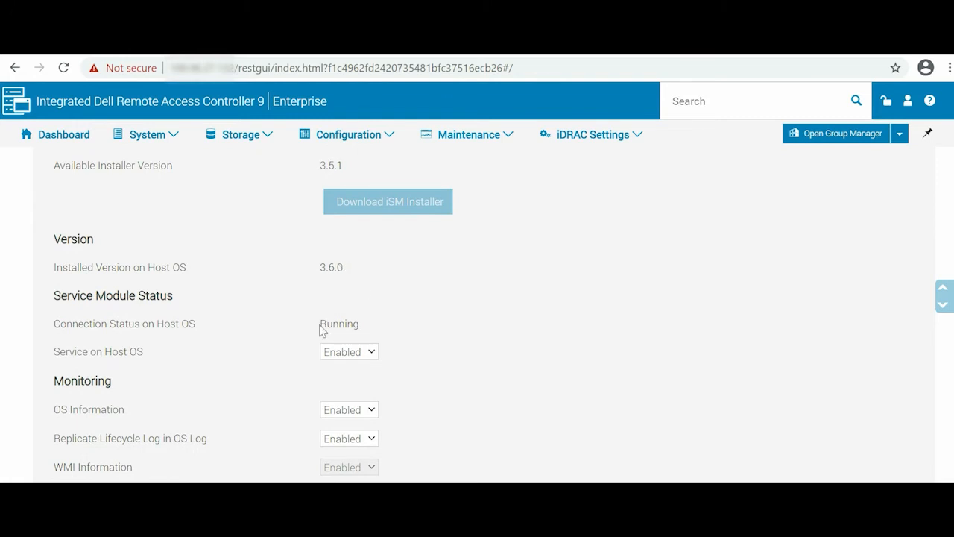
pyautogui.moveTo(321, 331)
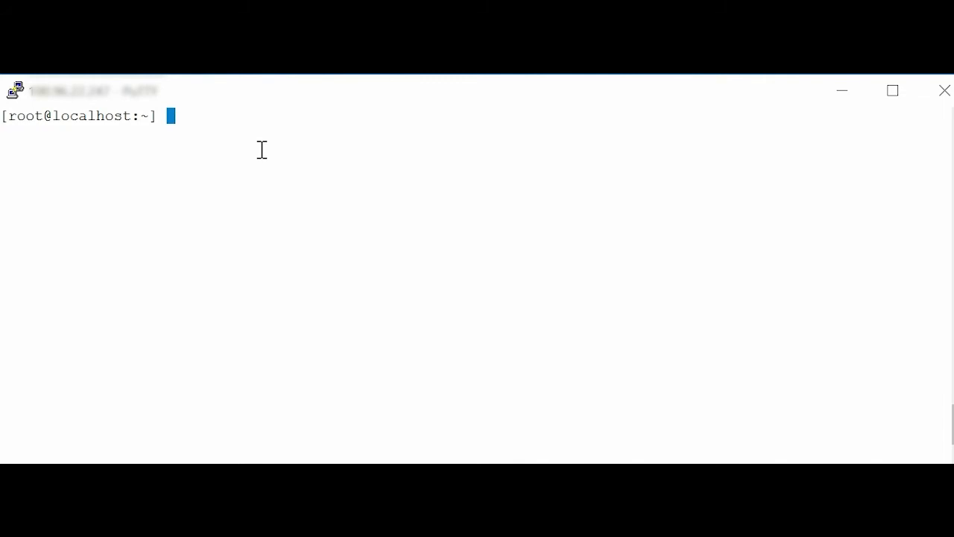
# Run /opt/dell/srvadmin/iSM/bin/Invoke-iDRACHardReset and confirm with Y
pyautogui.write('/op')
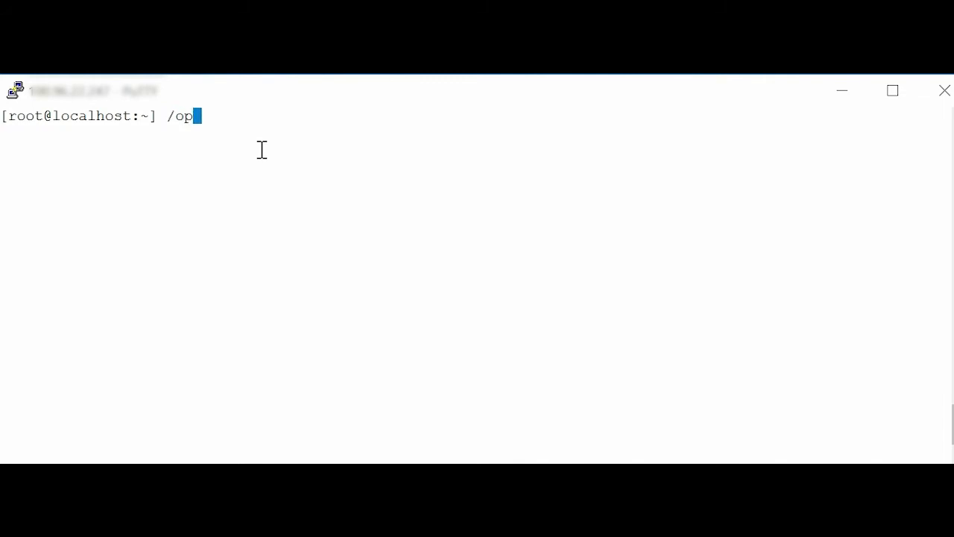
pyautogui.write('t/dell/')
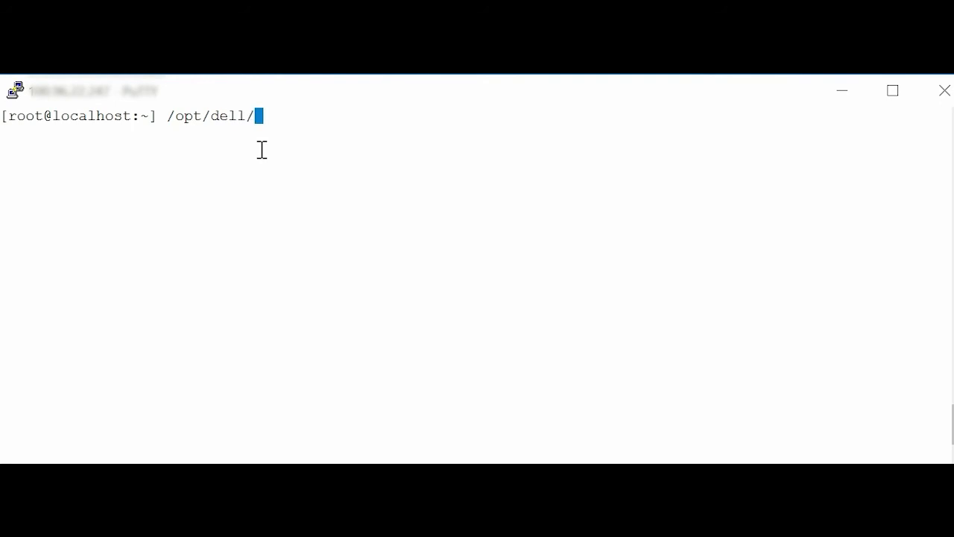
pyautogui.write('srvadmin/')
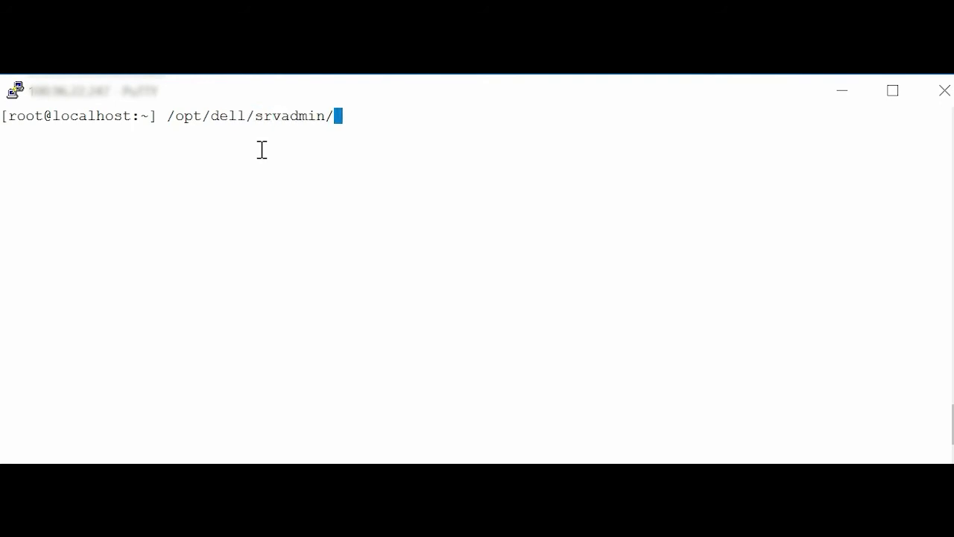
pyautogui.write('iSM/')
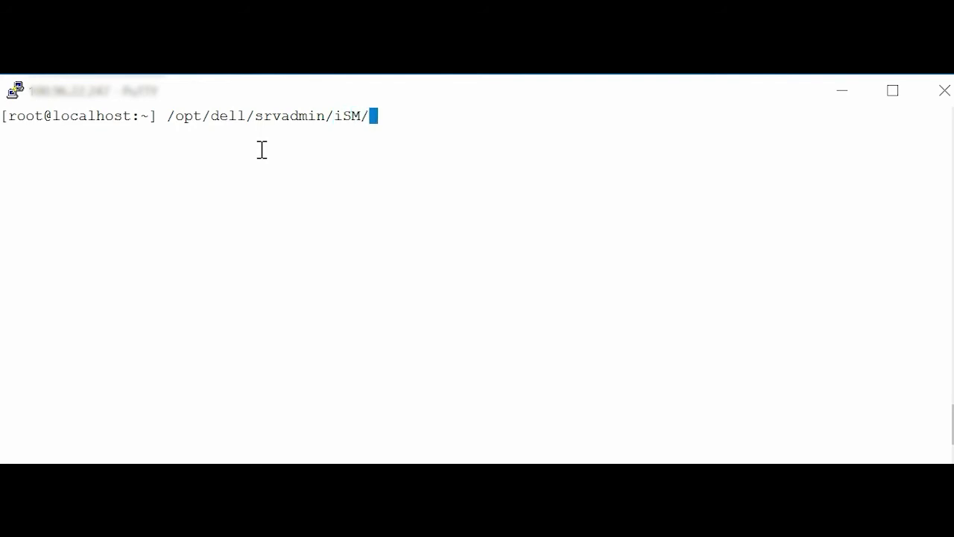
pyautogui.write('bin/')
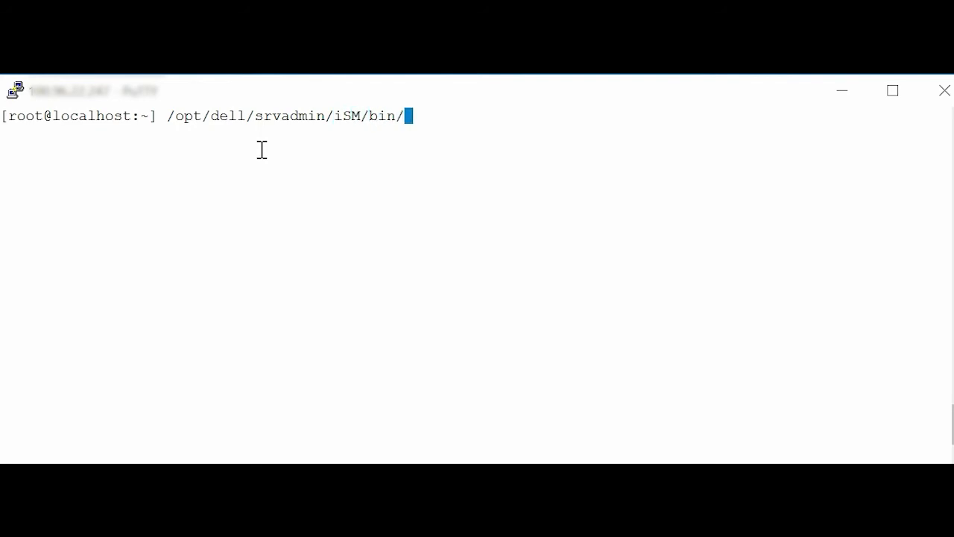
pyautogui.write('Invoke-i')
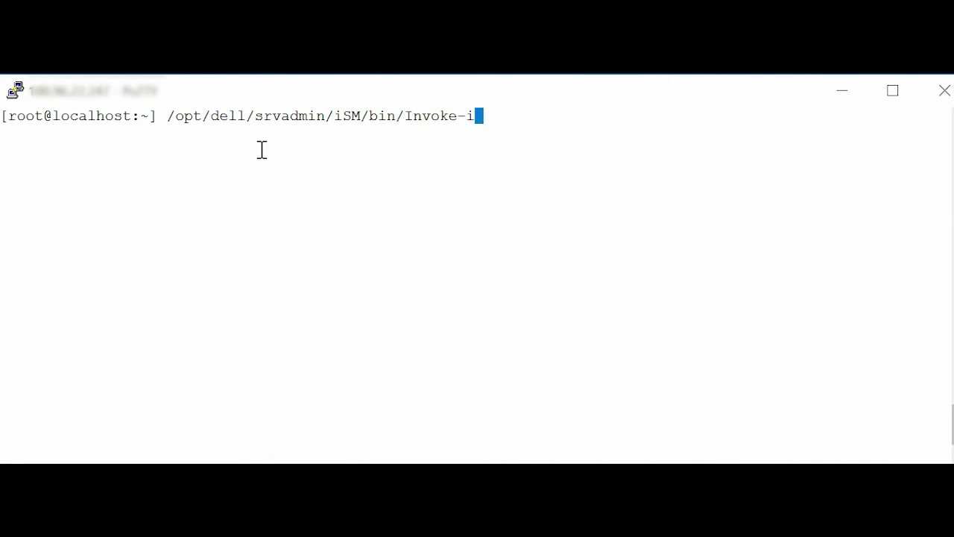
pyautogui.write('DRACHardReset')
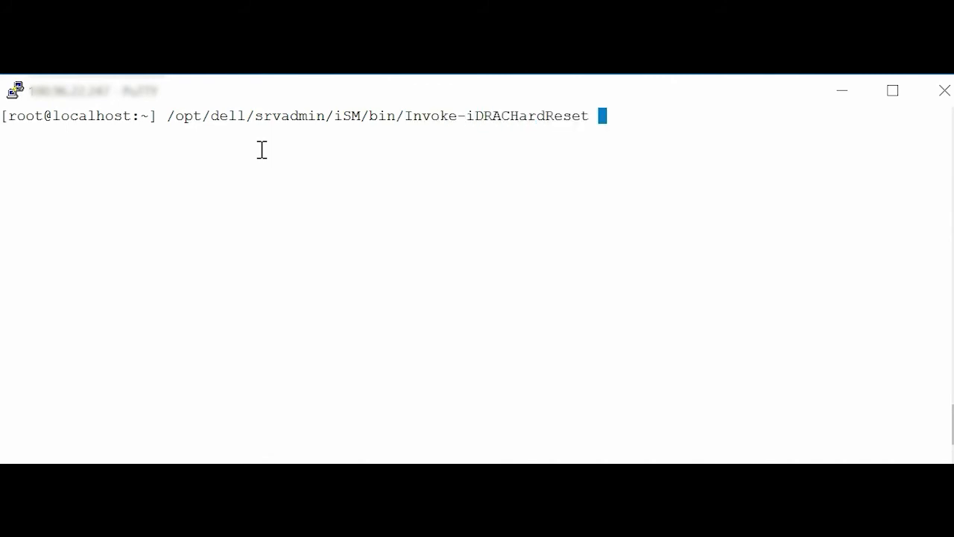
pyautogui.write('Y')
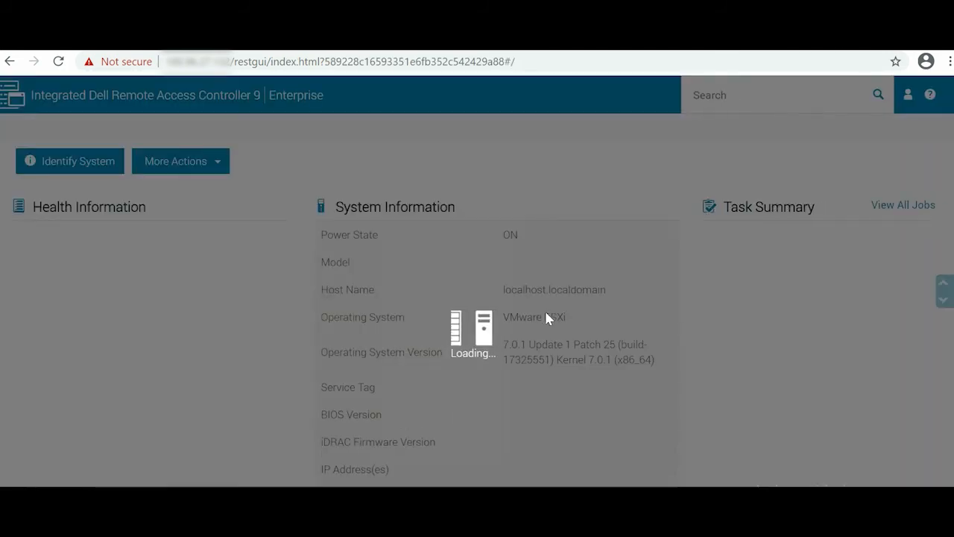
# Show the Lifecycle Log via Maintenance and highlight the ISM0026 iDRAC Hard Reset description
pyautogui.click(465, 128)
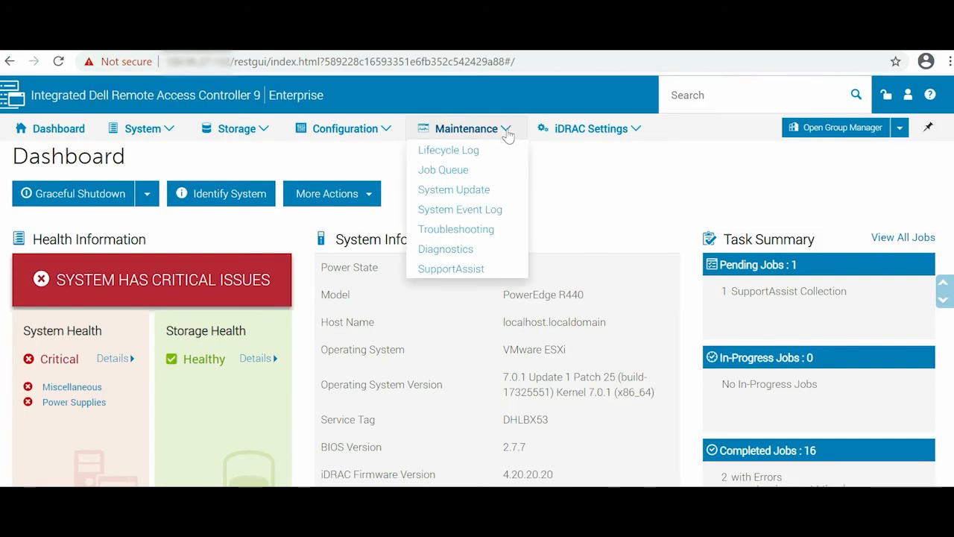
pyautogui.click(447, 149)
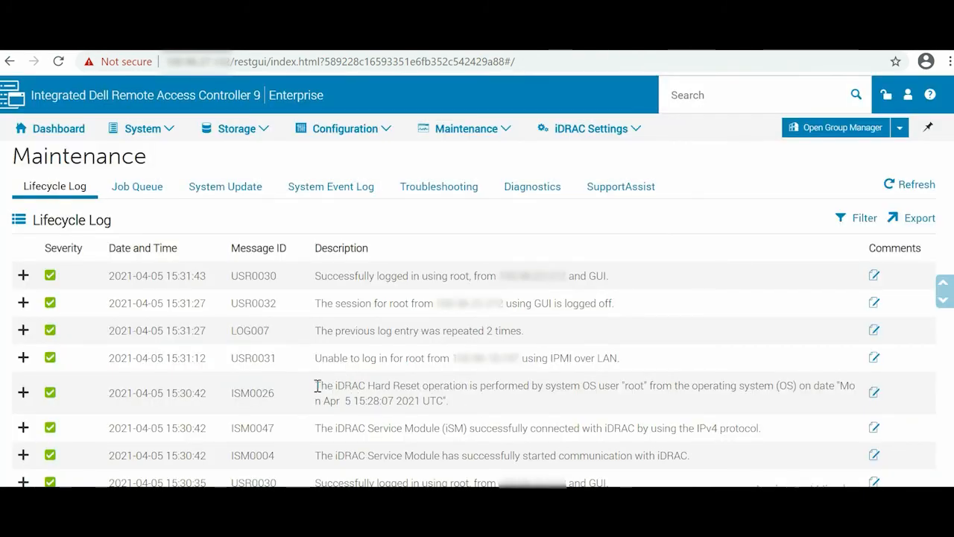
pyautogui.moveTo(317, 385); pyautogui.dragTo(606, 385)
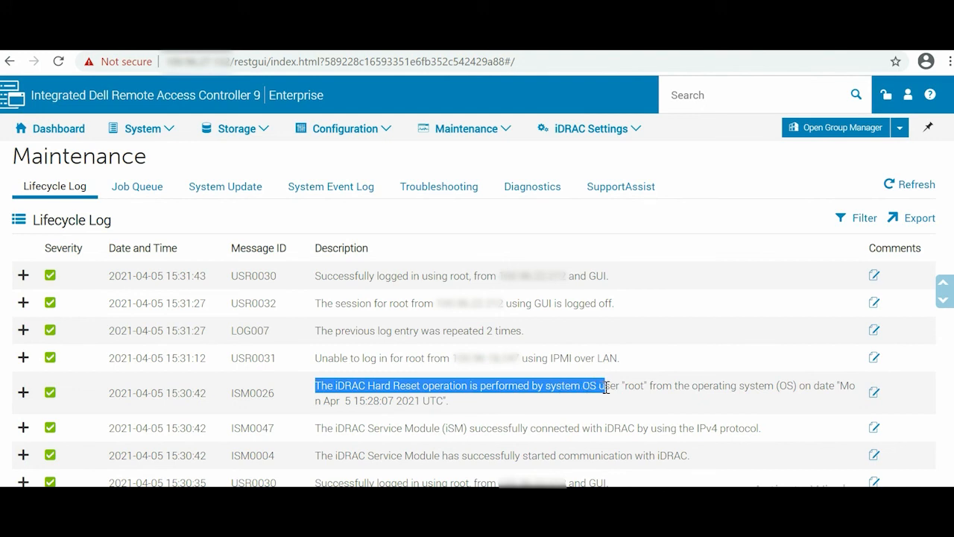
pyautogui.moveTo(606, 388); pyautogui.dragTo(850, 388)
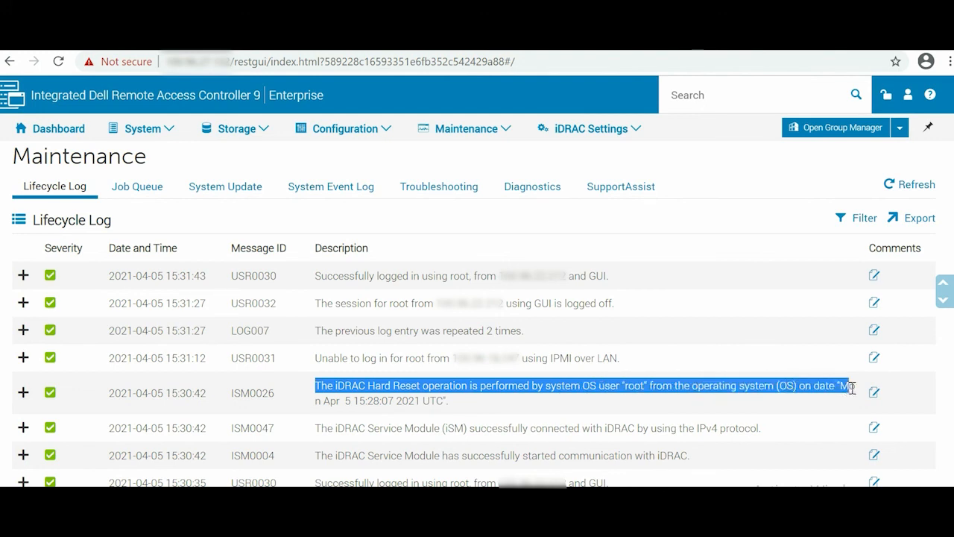